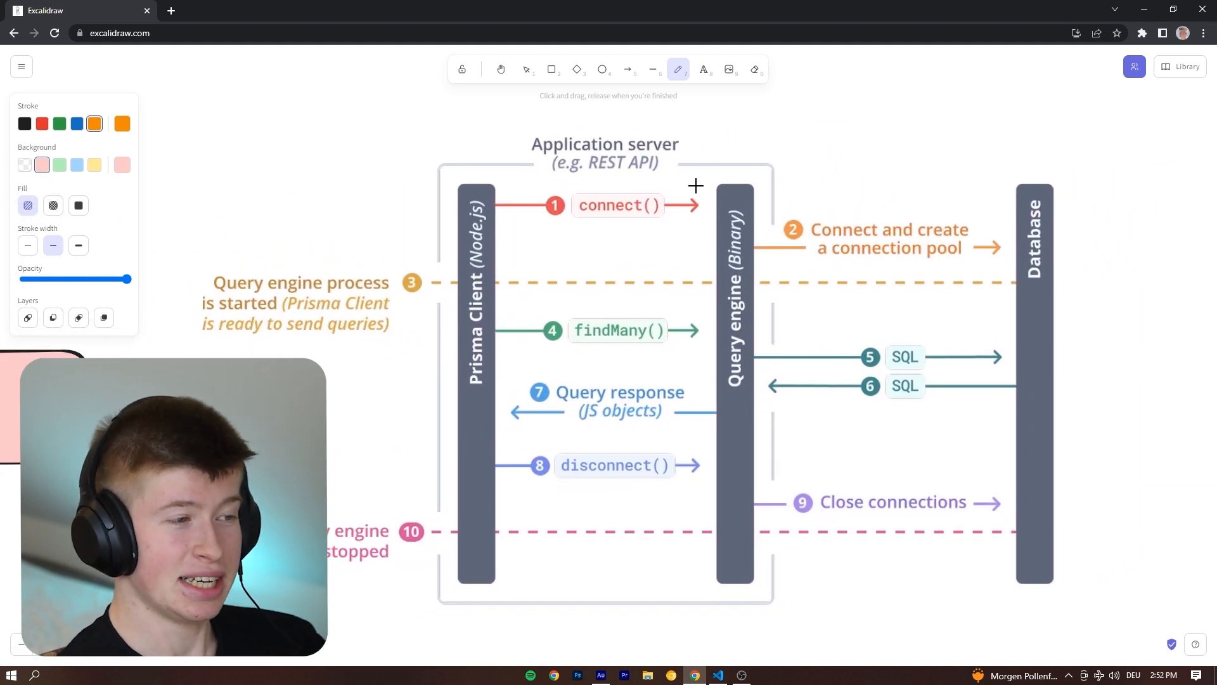
Trace the flow around the Query engine bar and outline its column in orange, undoing a stray stroke.
left_click_drag(696, 185, 711, 369)
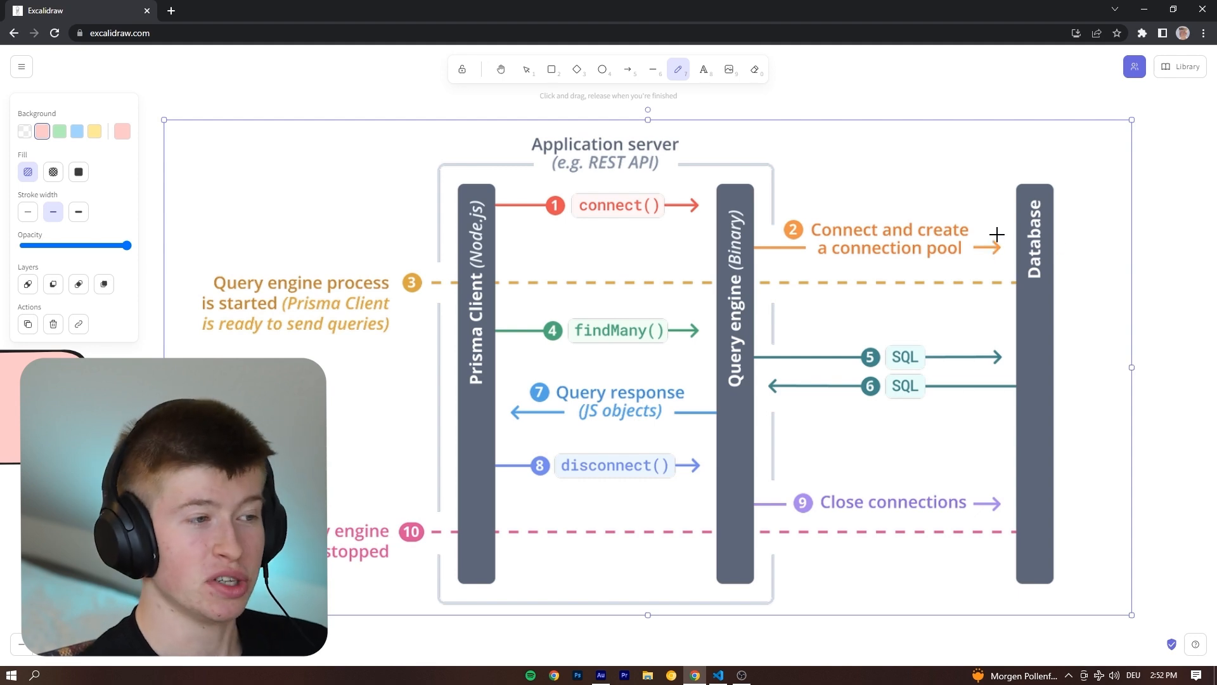
left_click_drag(739, 201, 928, 203)
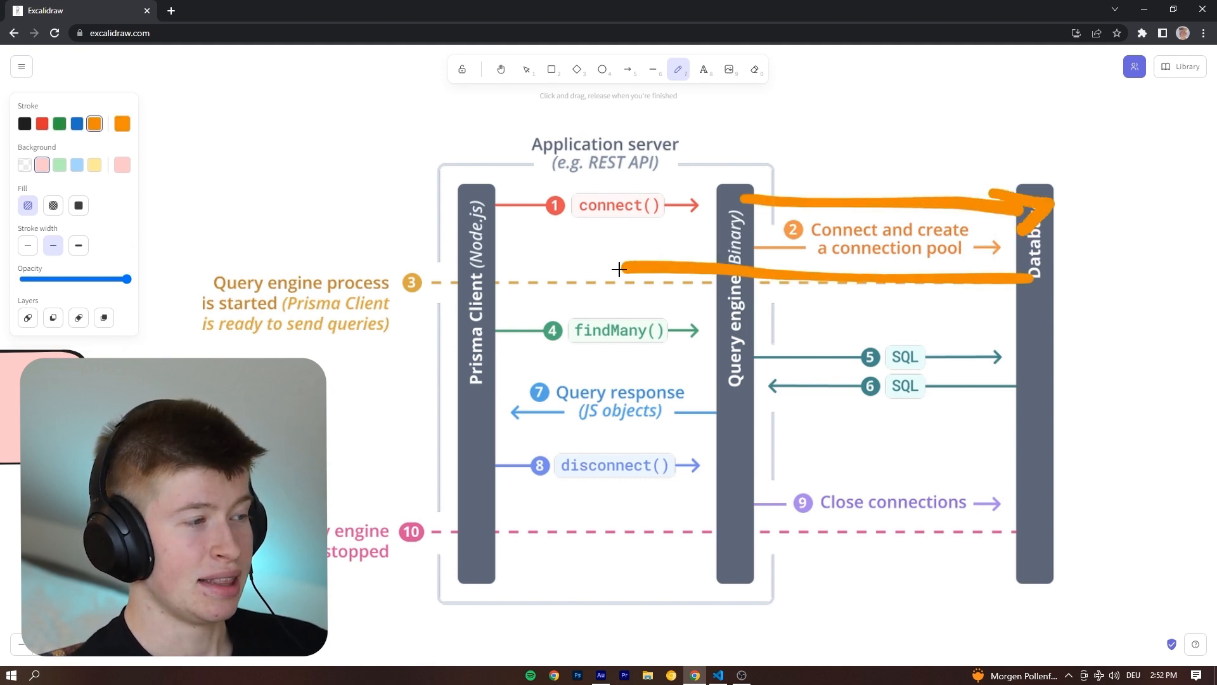
left_click_drag(621, 269, 482, 269)
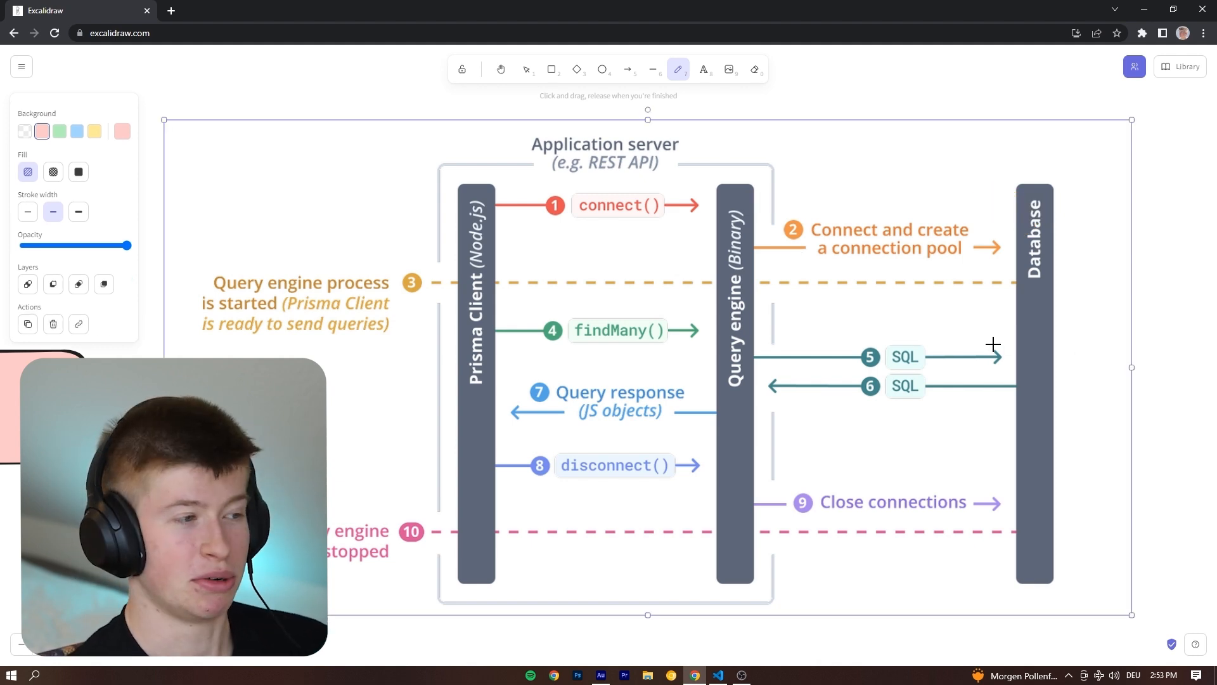
mouse_move(511, 332)
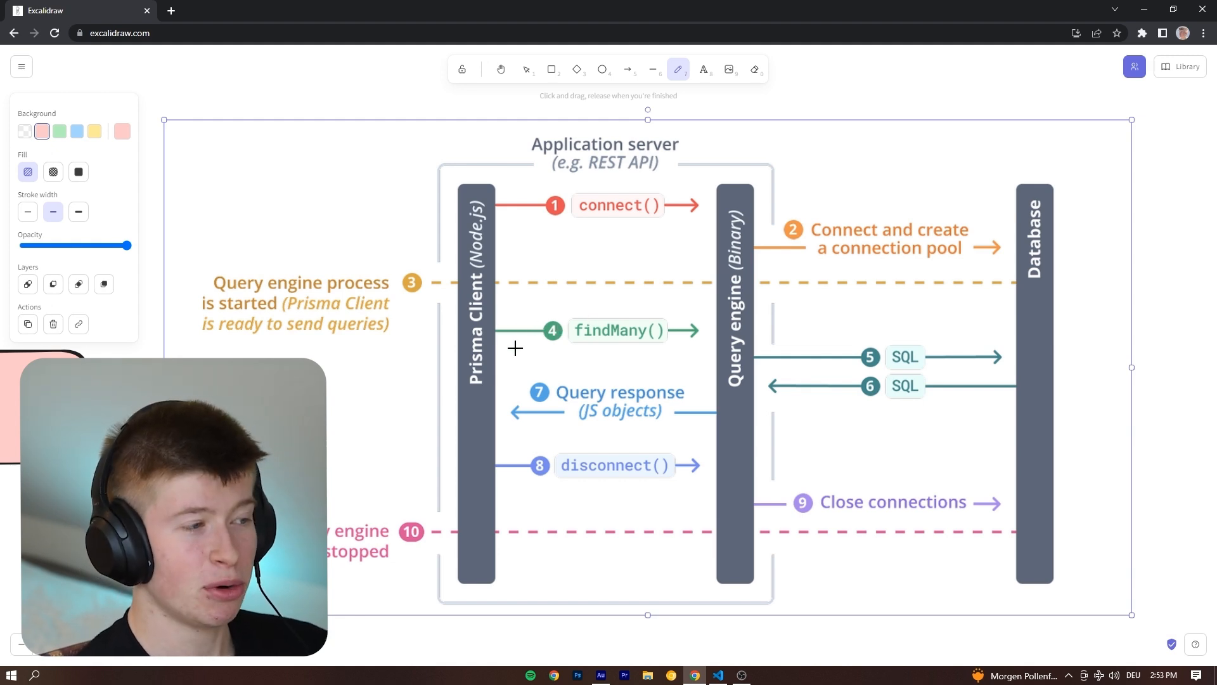
left_click_drag(489, 331, 714, 334)
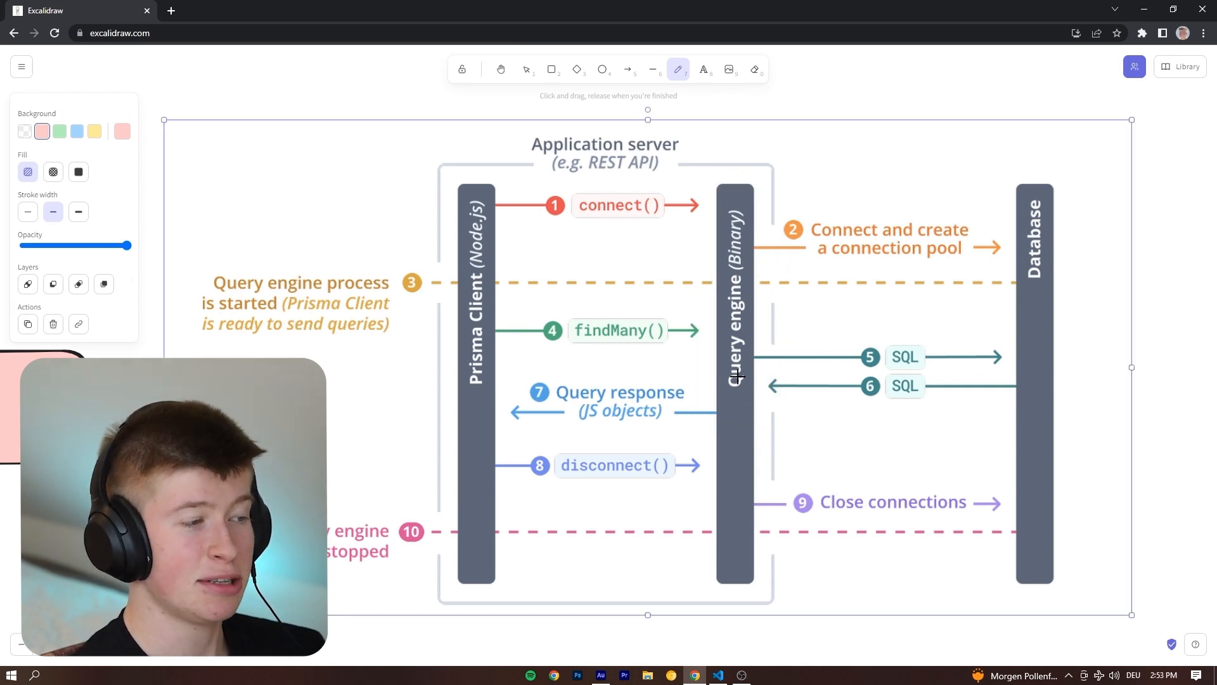
left_click_drag(730, 372, 486, 373)
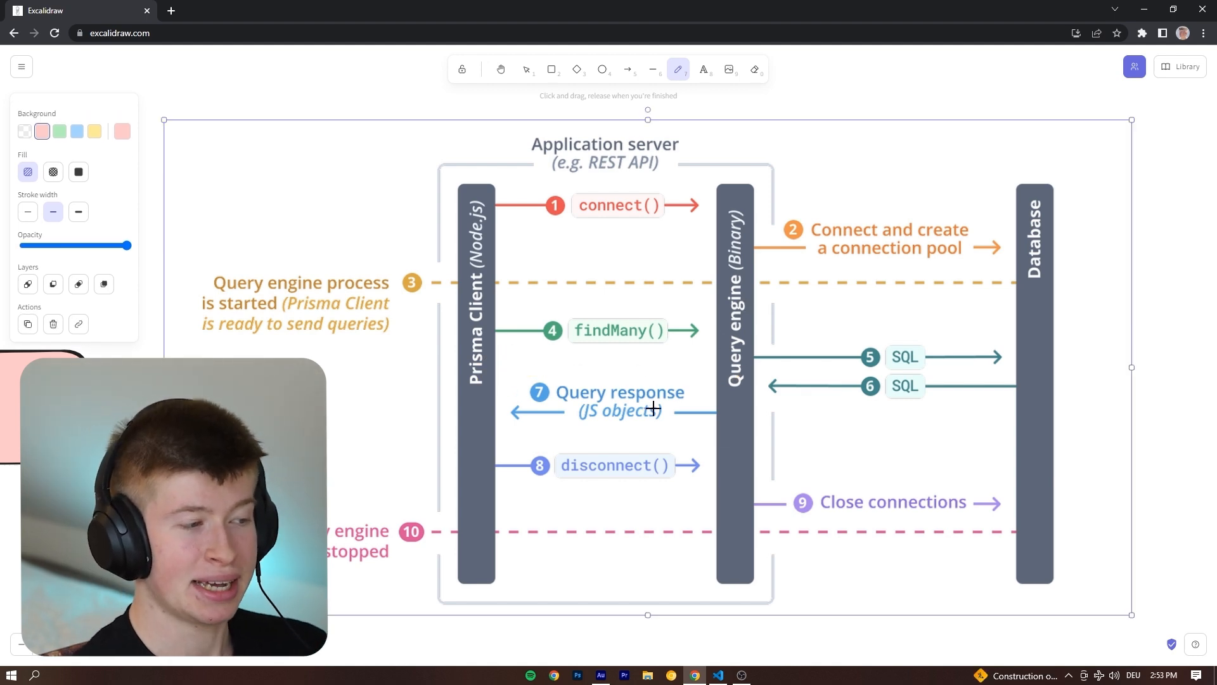
left_click_drag(434, 171, 465, 512)
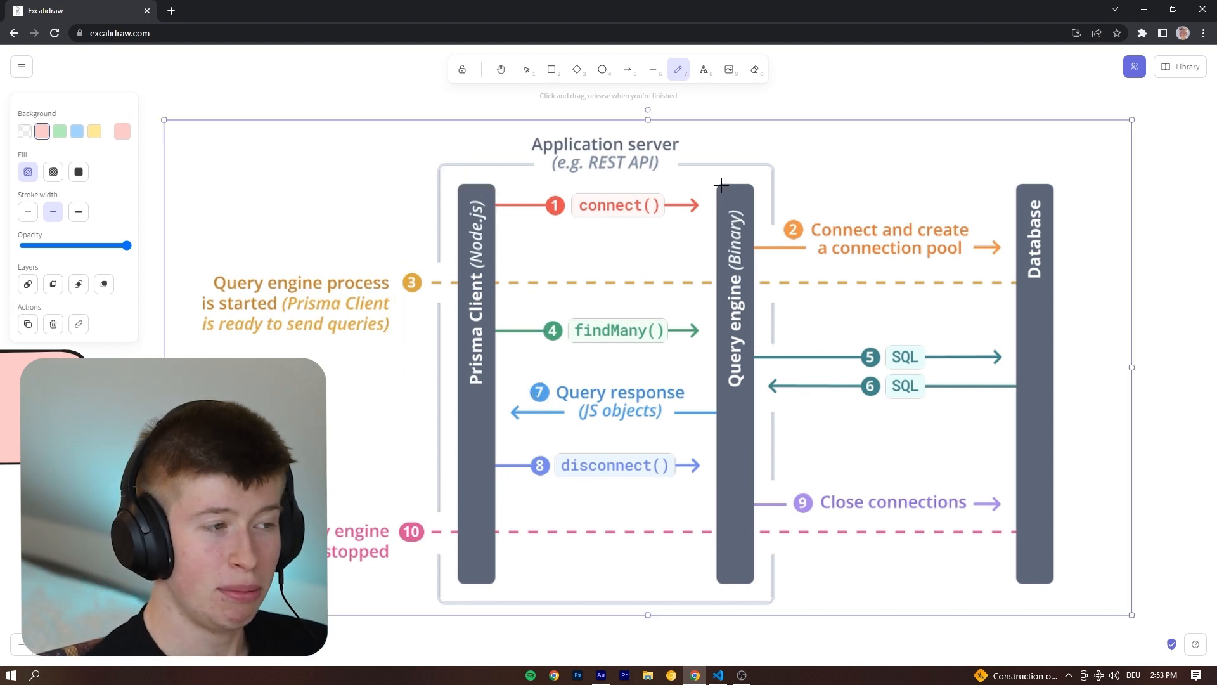
left_click_drag(734, 164, 734, 575)
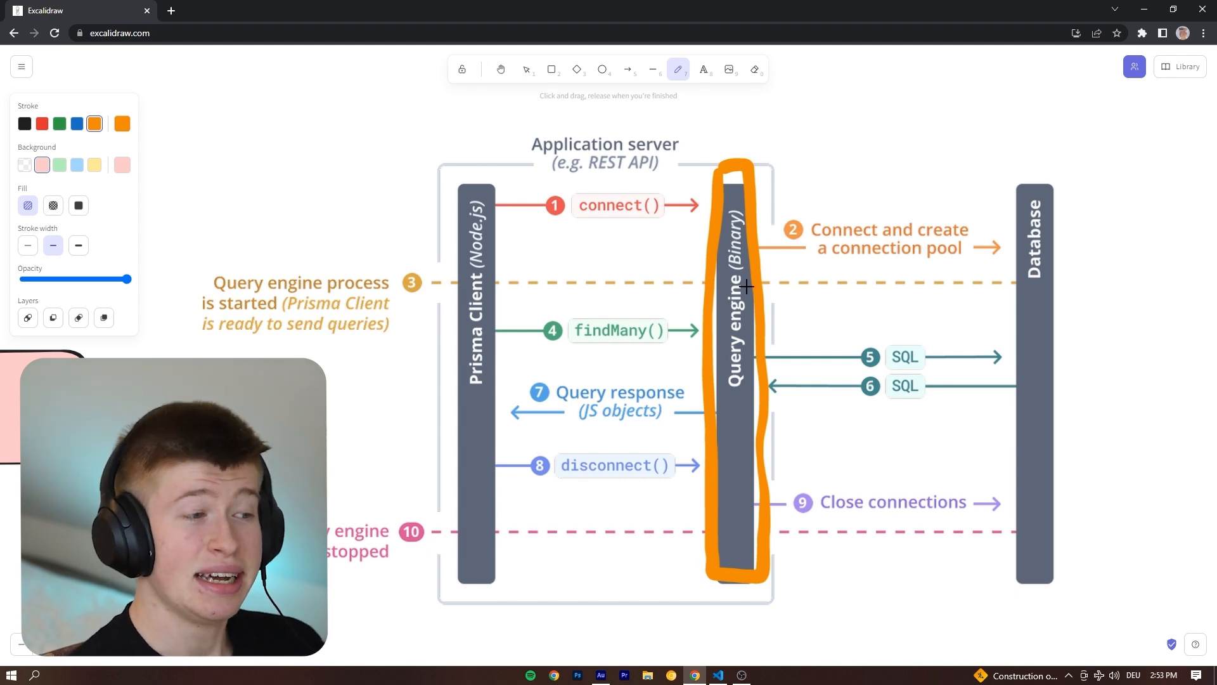
key("Ctrl+Z")
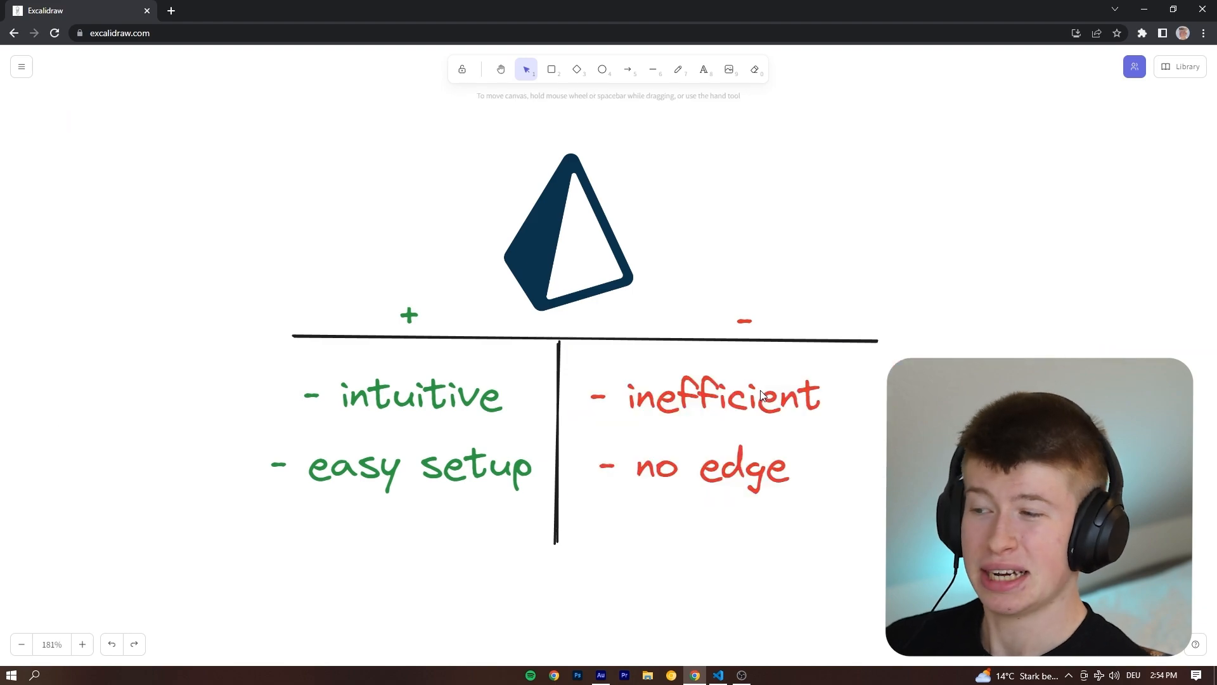
Pan from the Prisma pros/cons board to the Drizzle board with empty plus and minus boxes.
left_click(677, 68)
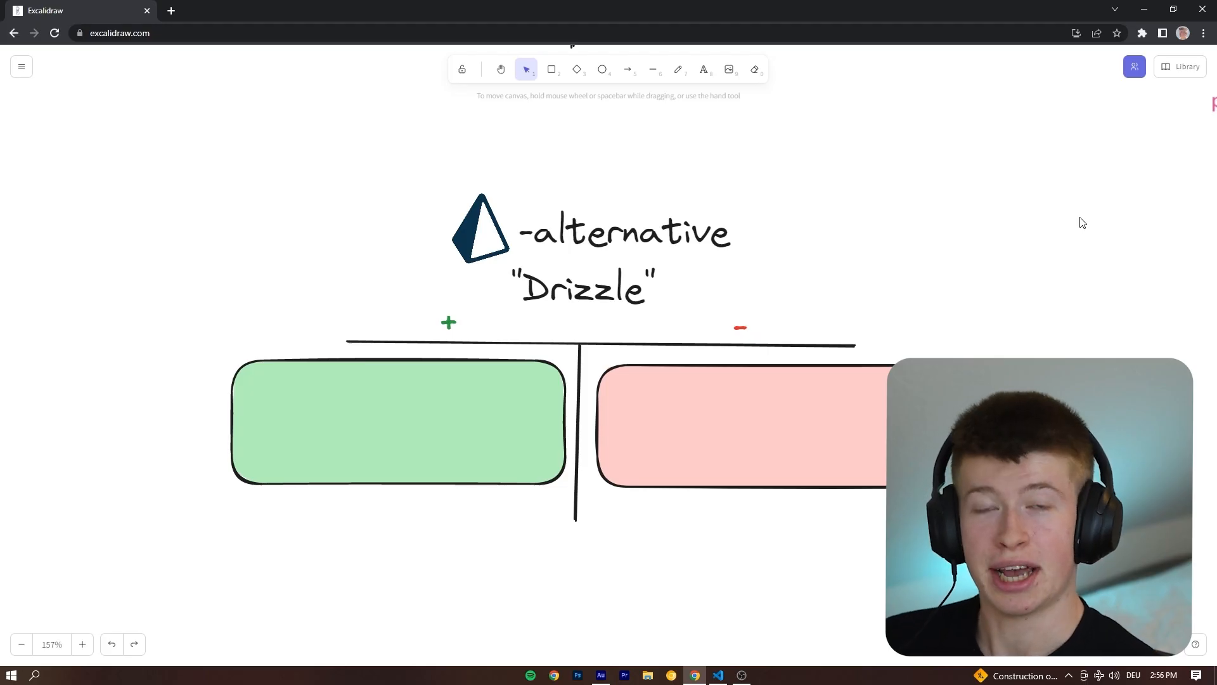
mouse_move(922, 292)
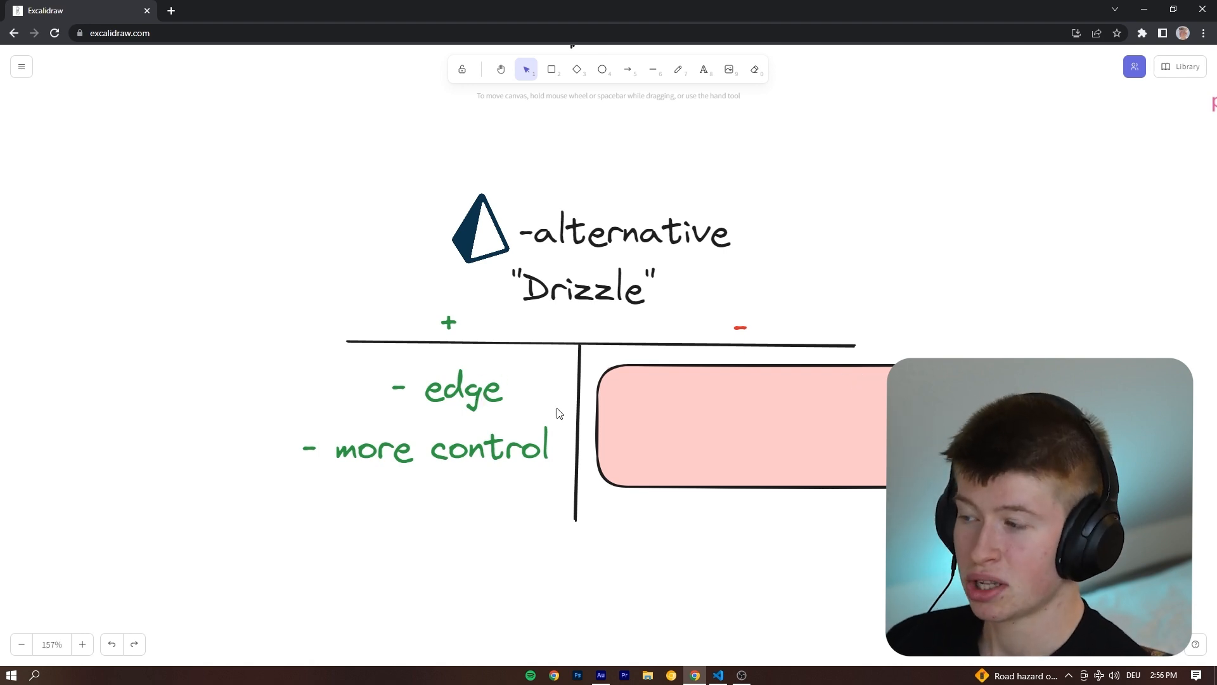
mouse_move(970, 266)
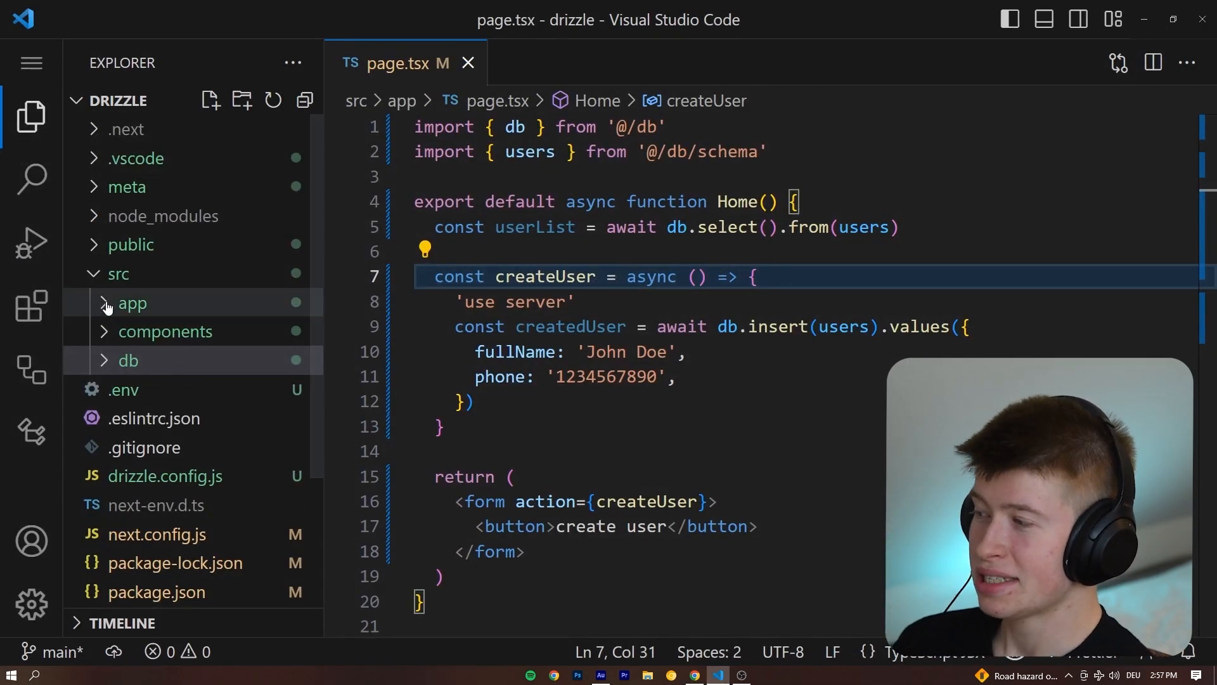
Open index.ts from src/db showing the PlanetScale connection and exported drizzle database.
left_click(119, 274)
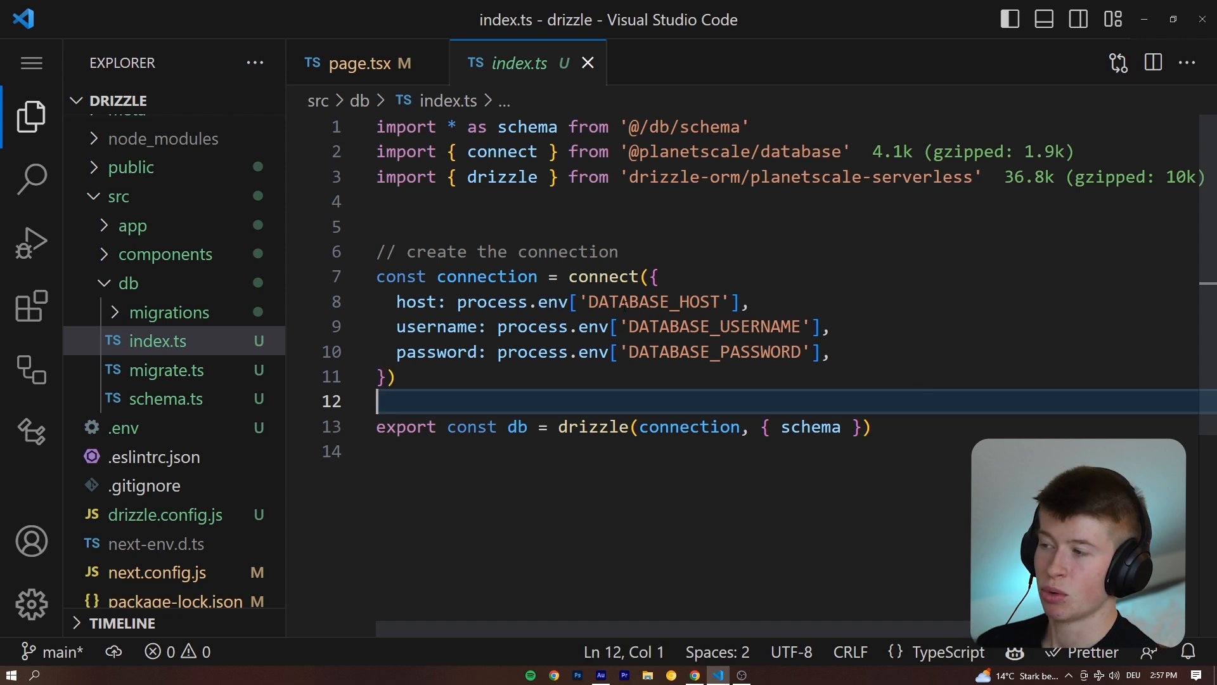
mouse_move(177, 398)
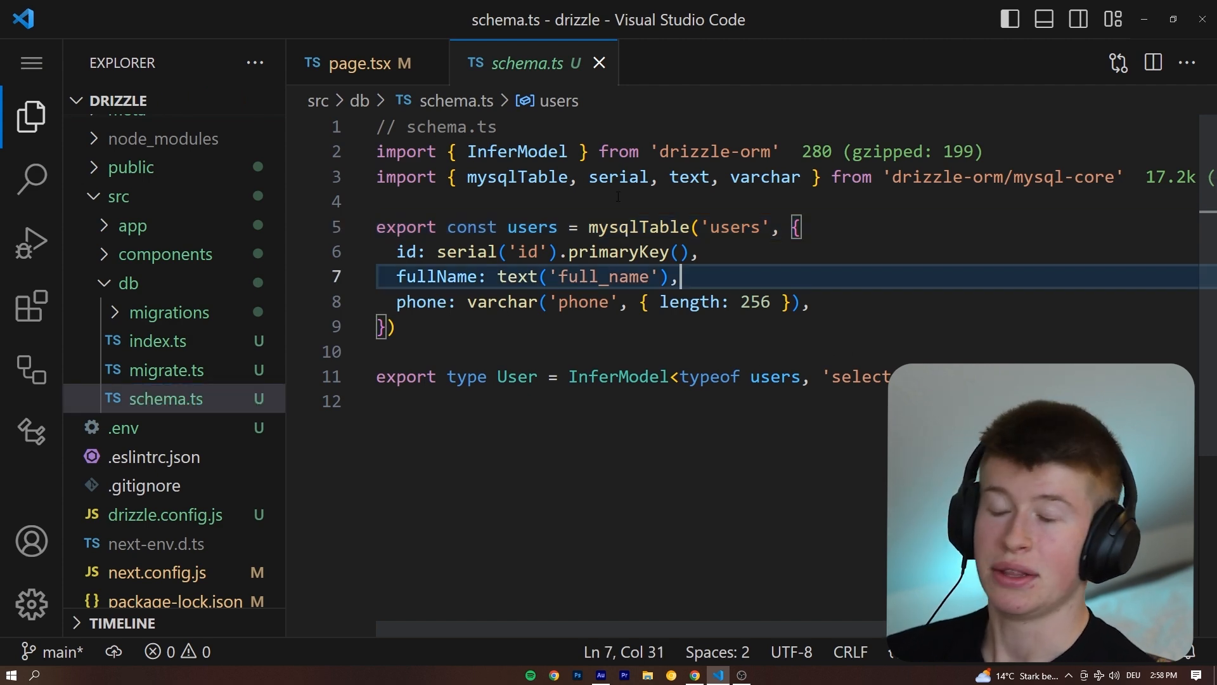
Highlight the users table identifier in schema.ts, then move on to the db migrate file.
double_click(532, 227)
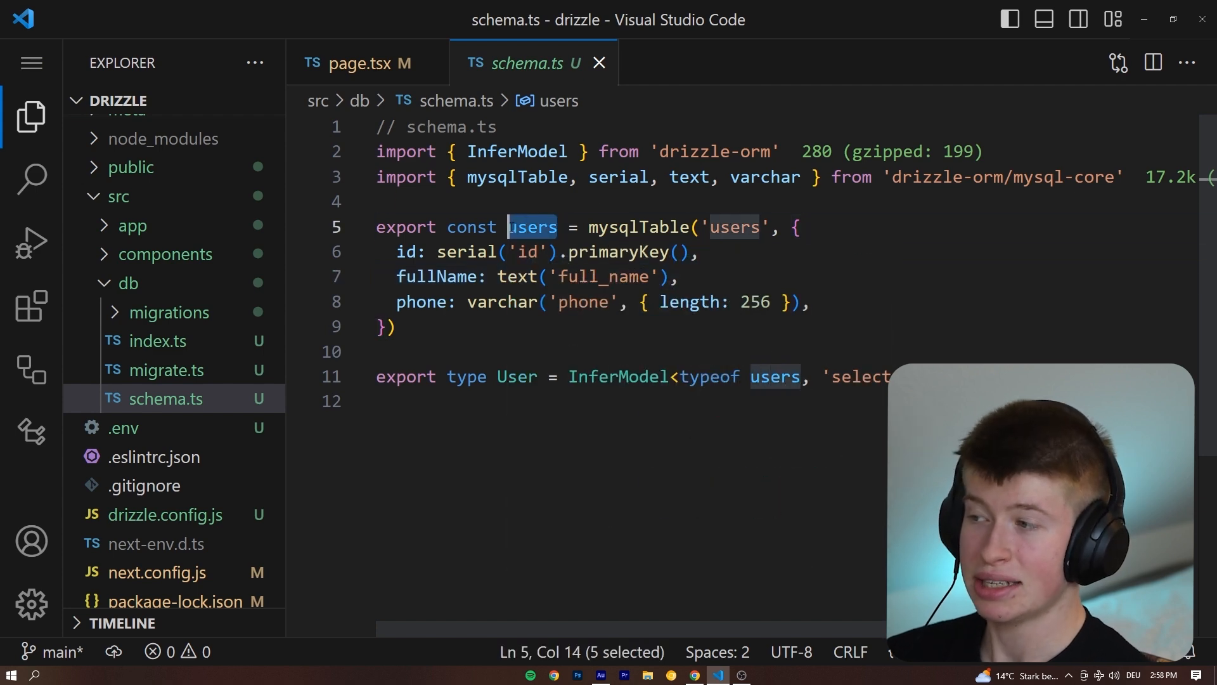
mouse_move(531, 226)
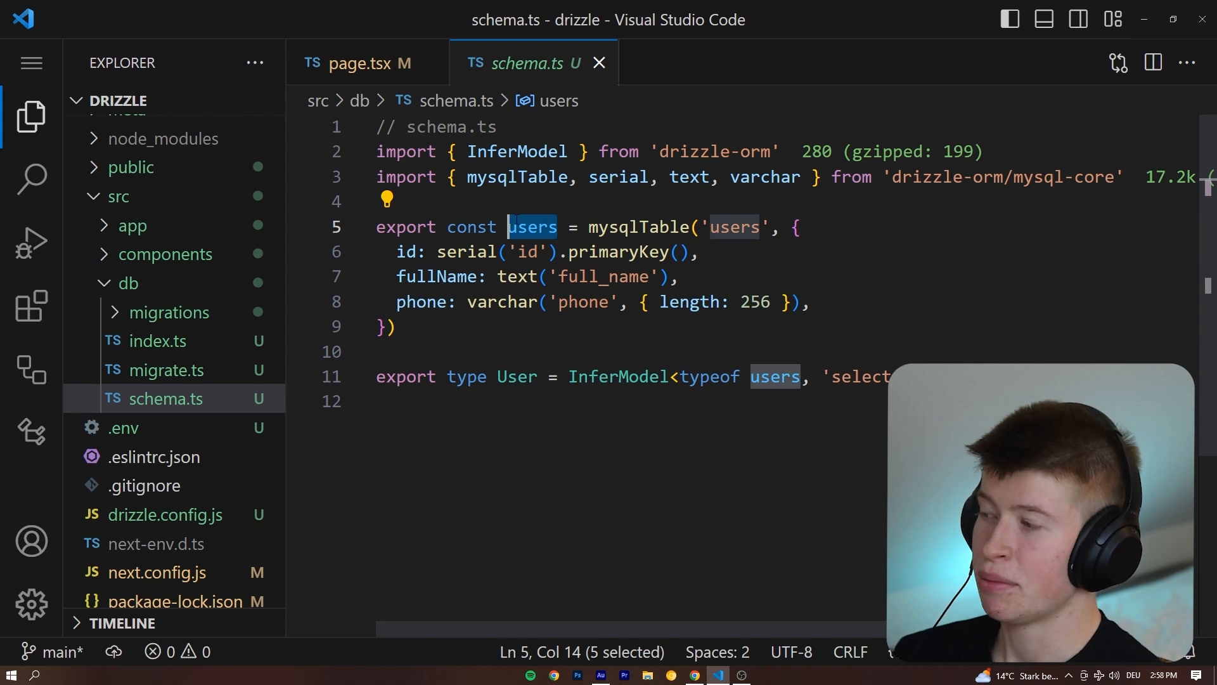
left_click(164, 370)
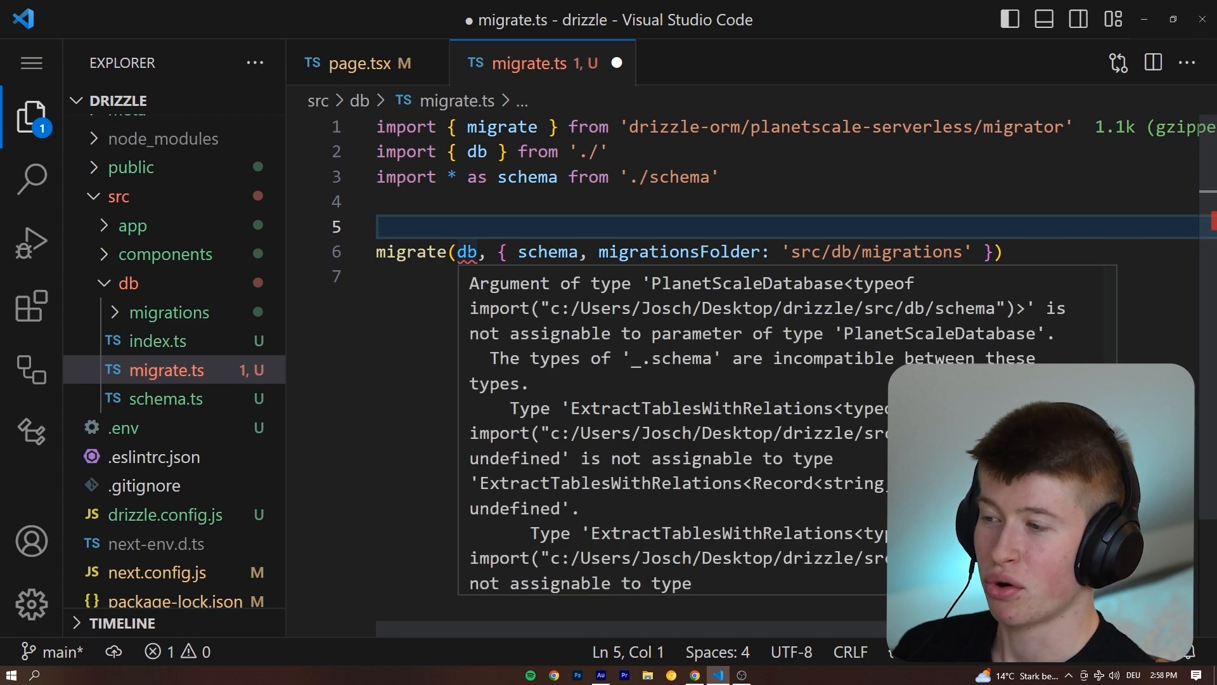
type("// @ts-ignore")
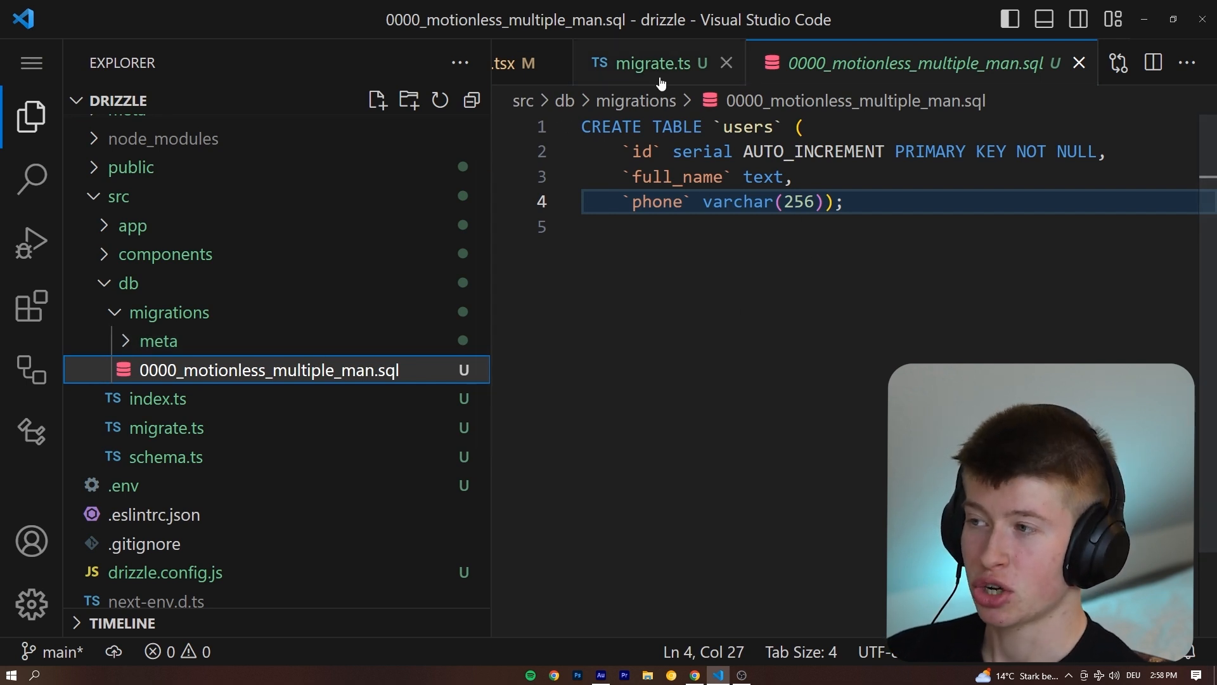
left_click(644, 63)
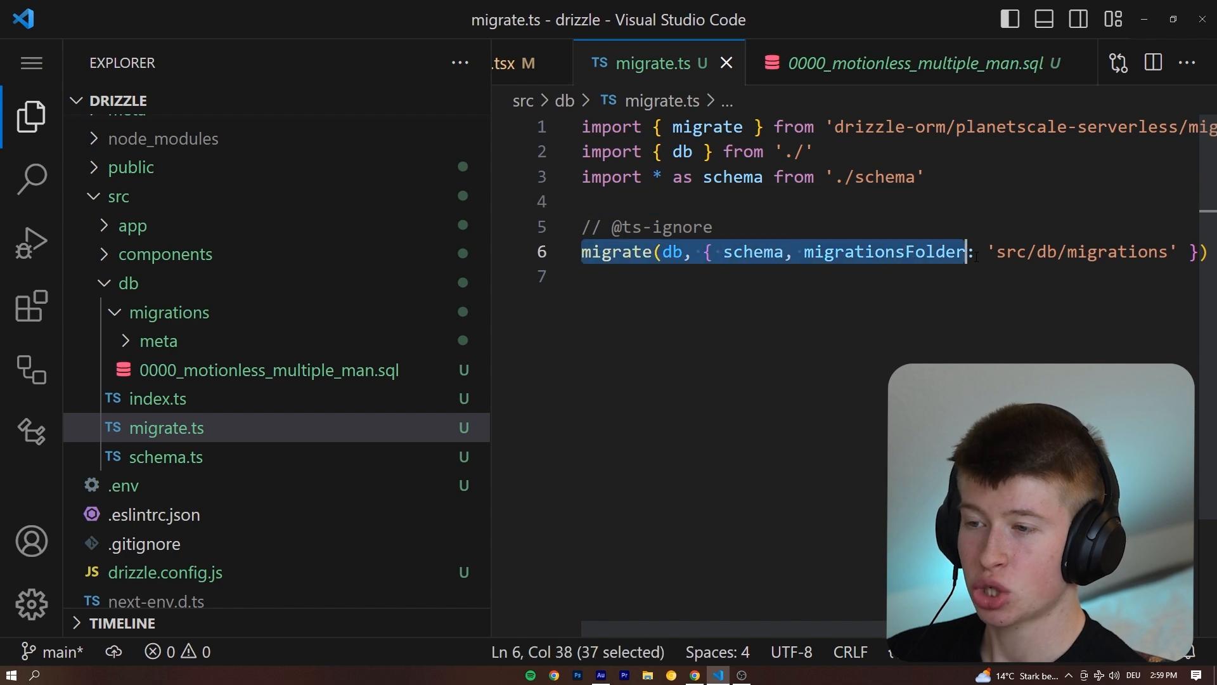
left_click(915, 64)
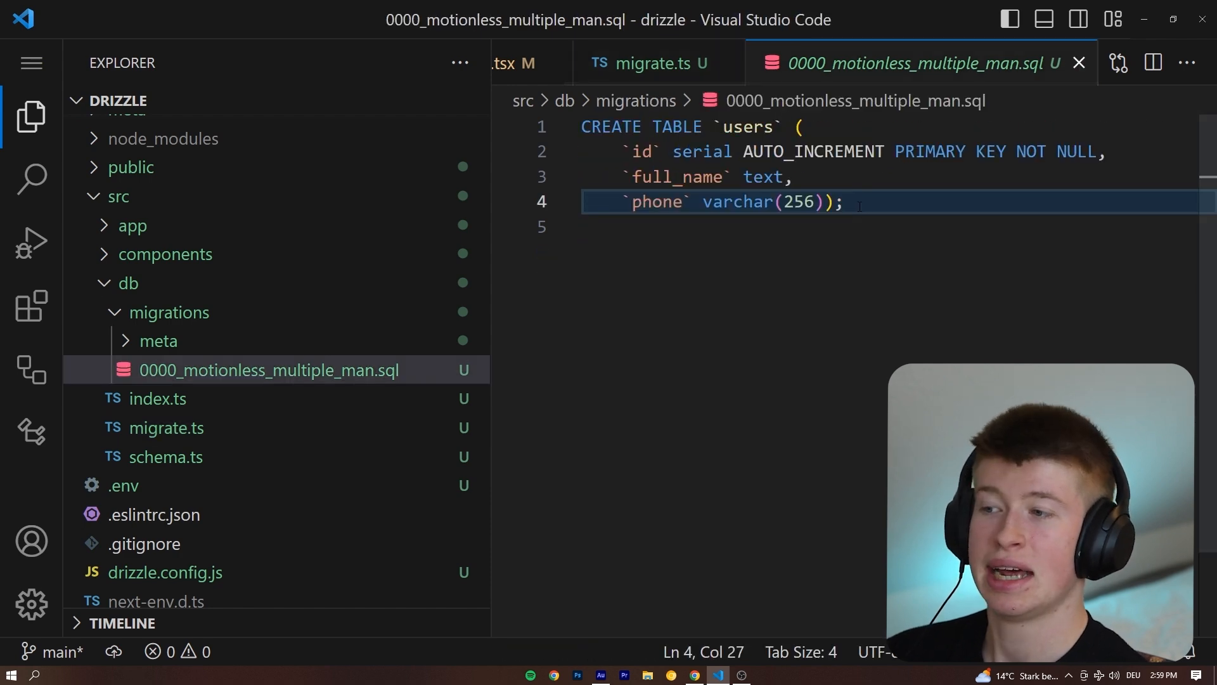
key("ctrl+a")
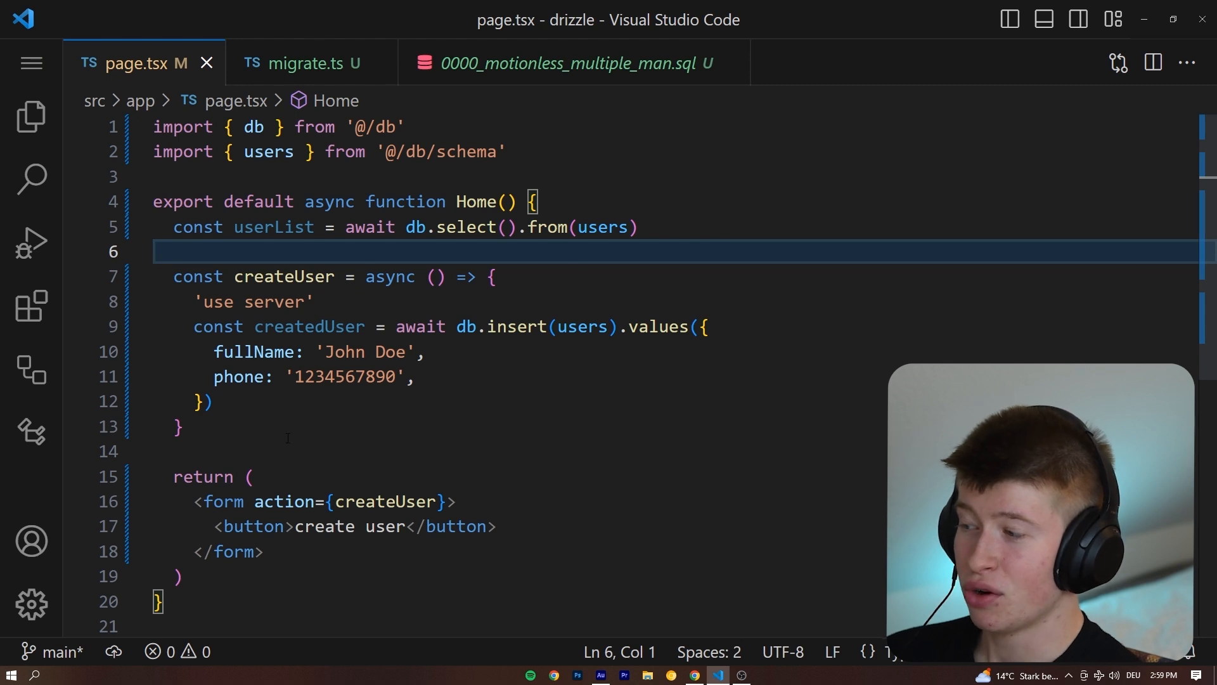
Select the values object in db.insert within createUser in page.tsx, then switch back to Excalidraw.
double_click(384, 502)
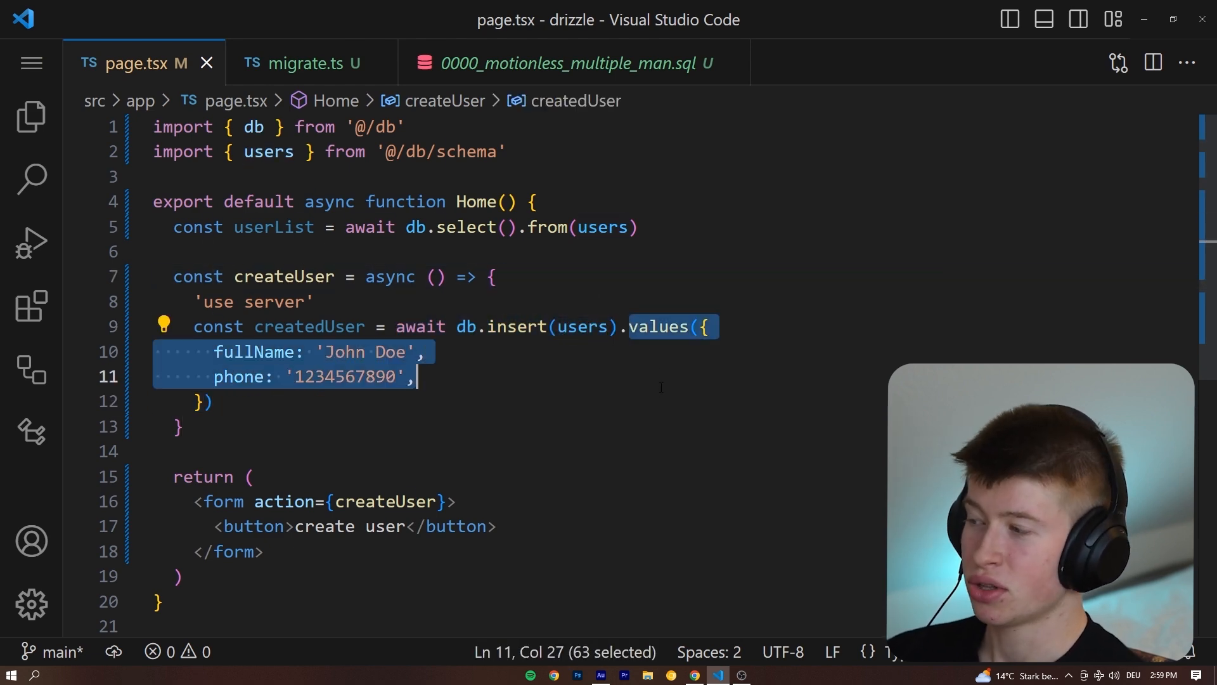
left_click(207, 401)
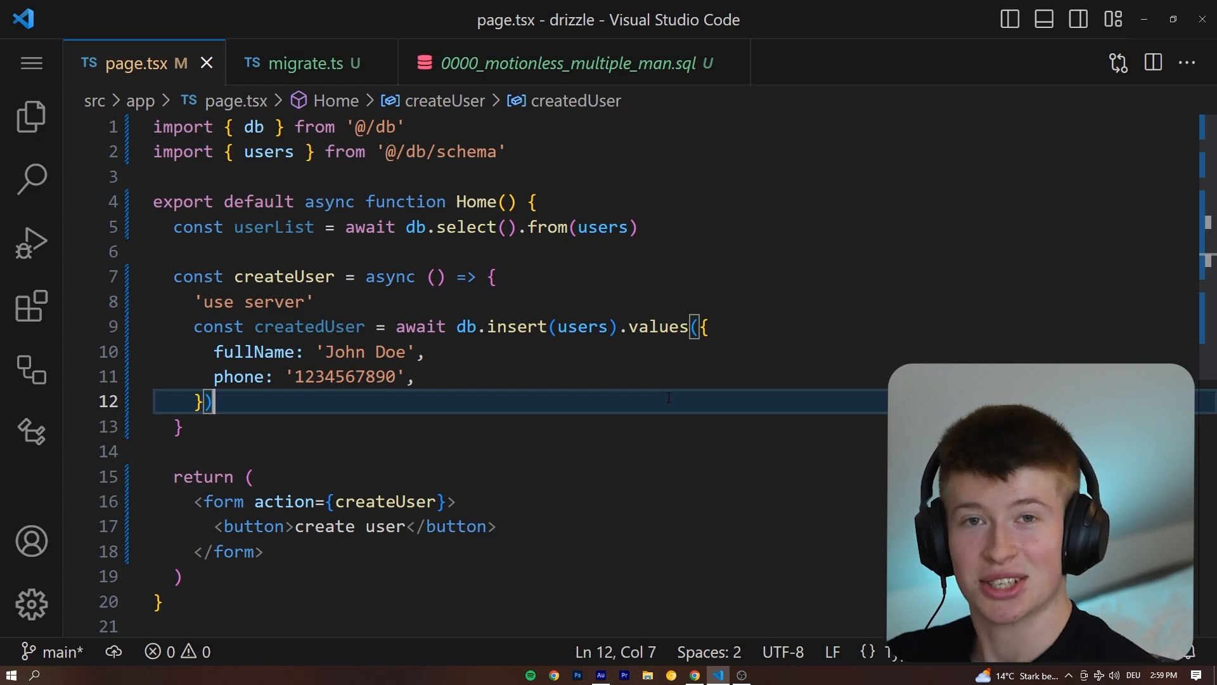
left_click(694, 675)
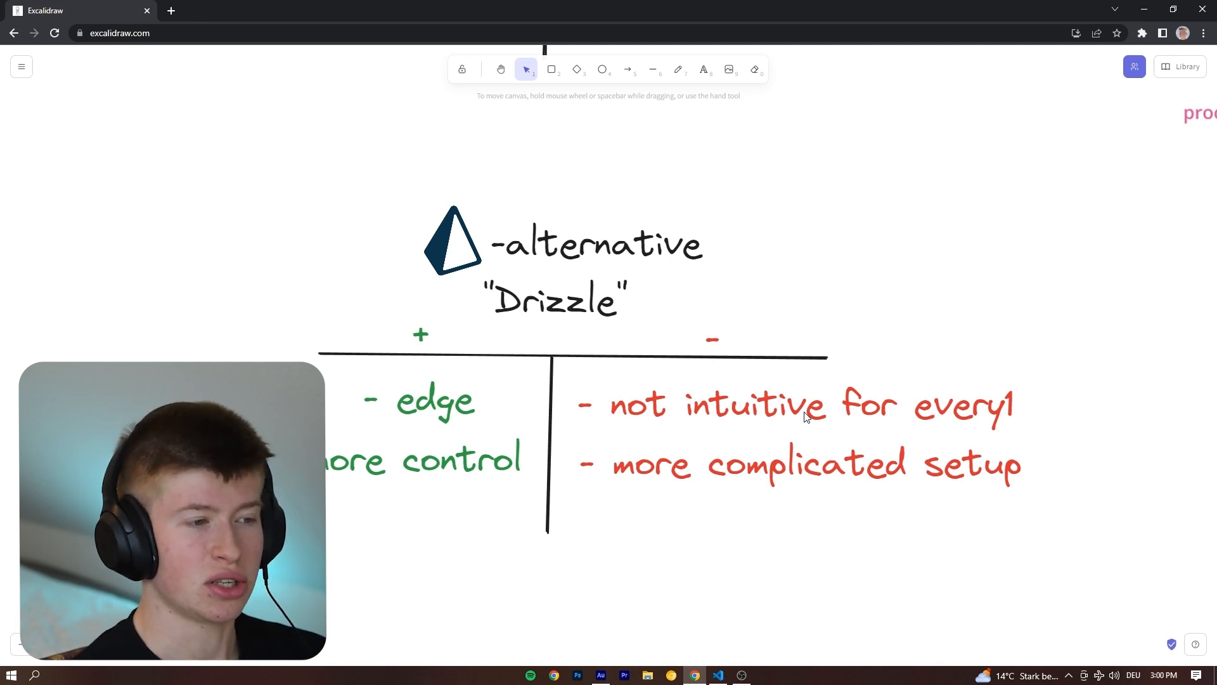
Reveal Drizzle's cons, not intuitive for every1 and more complicated setup, then return to VS Code.
left_click(800, 464)
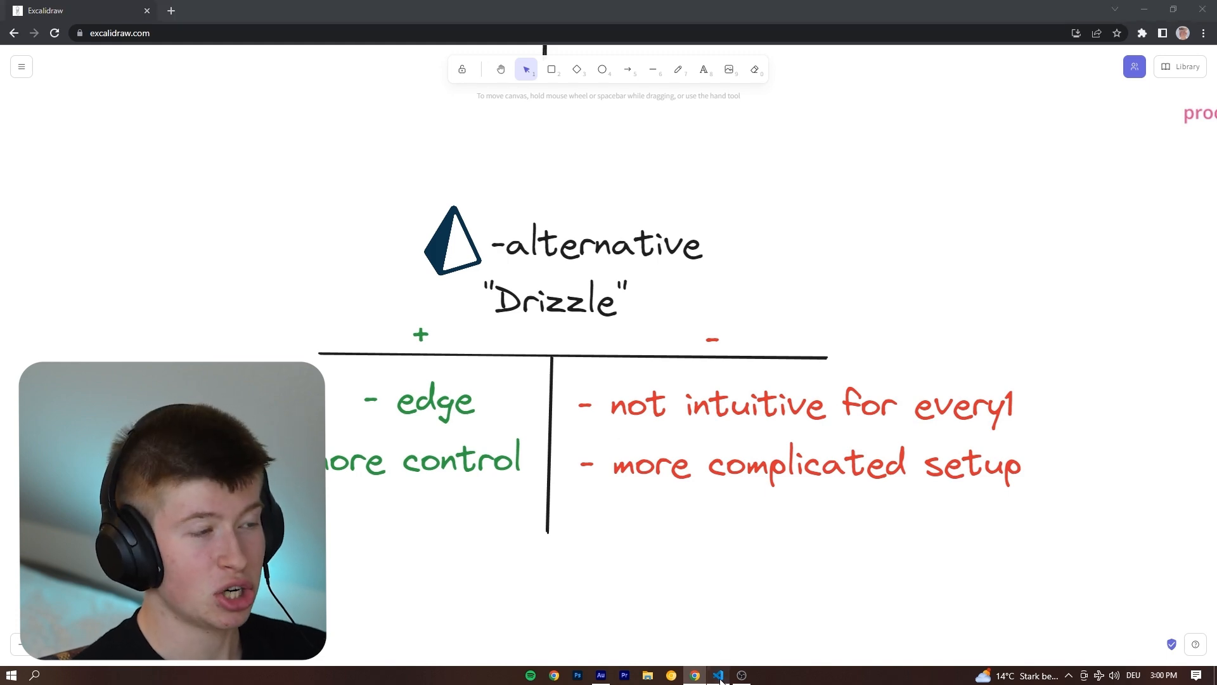
left_click(717, 673)
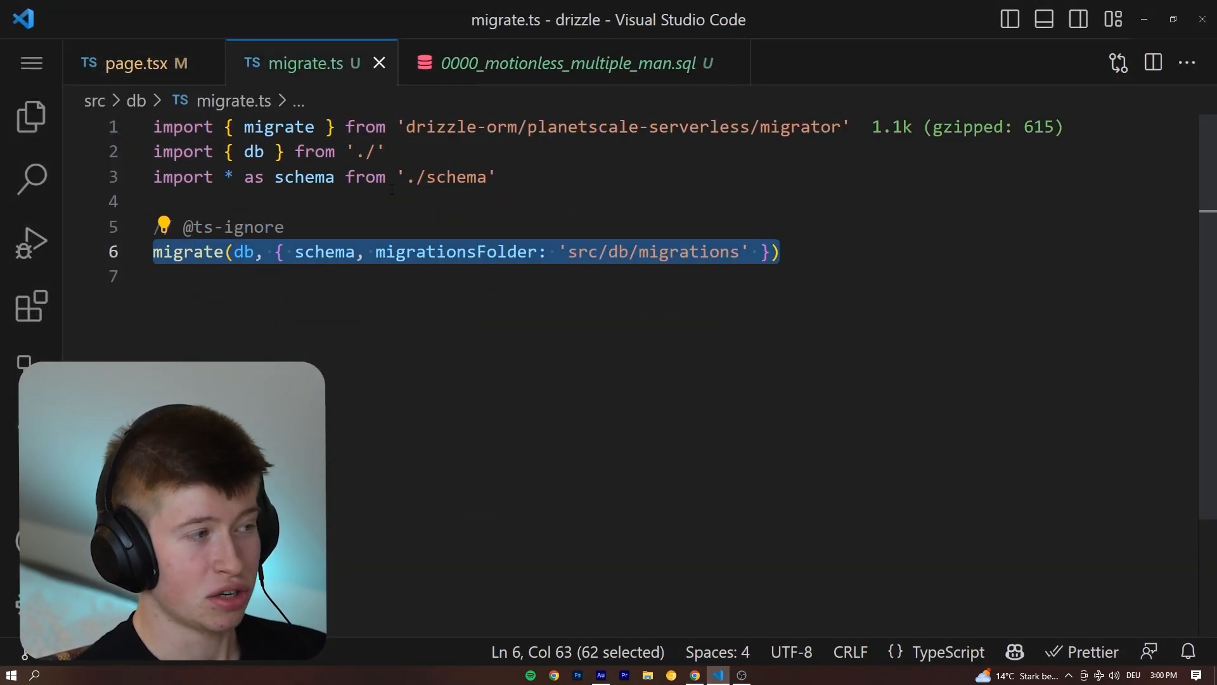